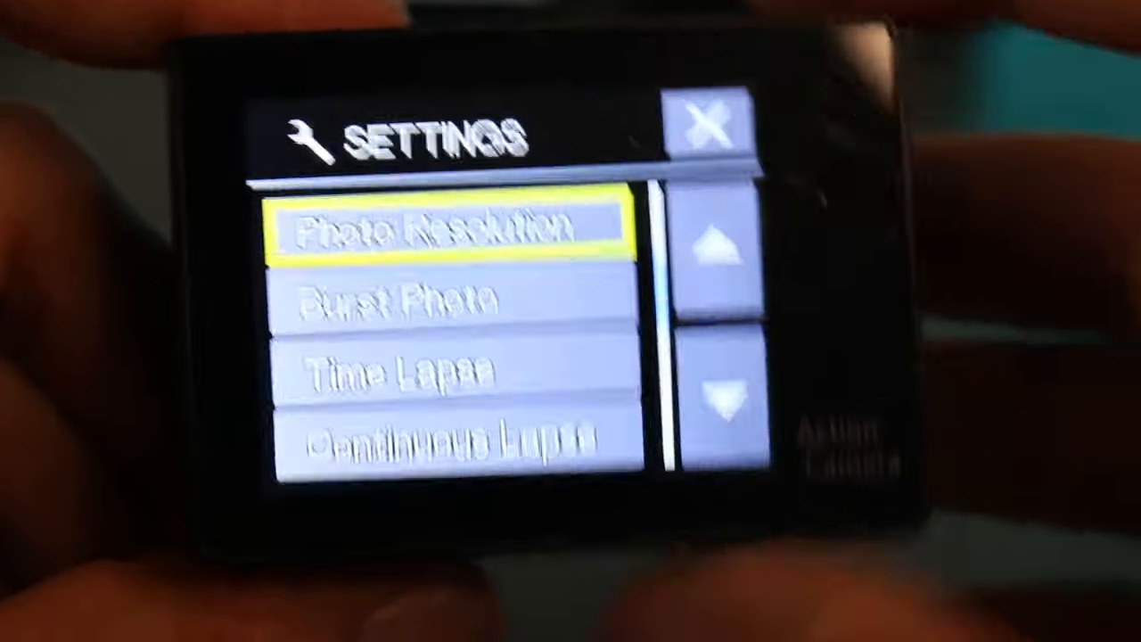
Step through Photo Resolution, Burst Photo, Time Lapse and Continuous Lapse in Settings.
left_click(445, 223)
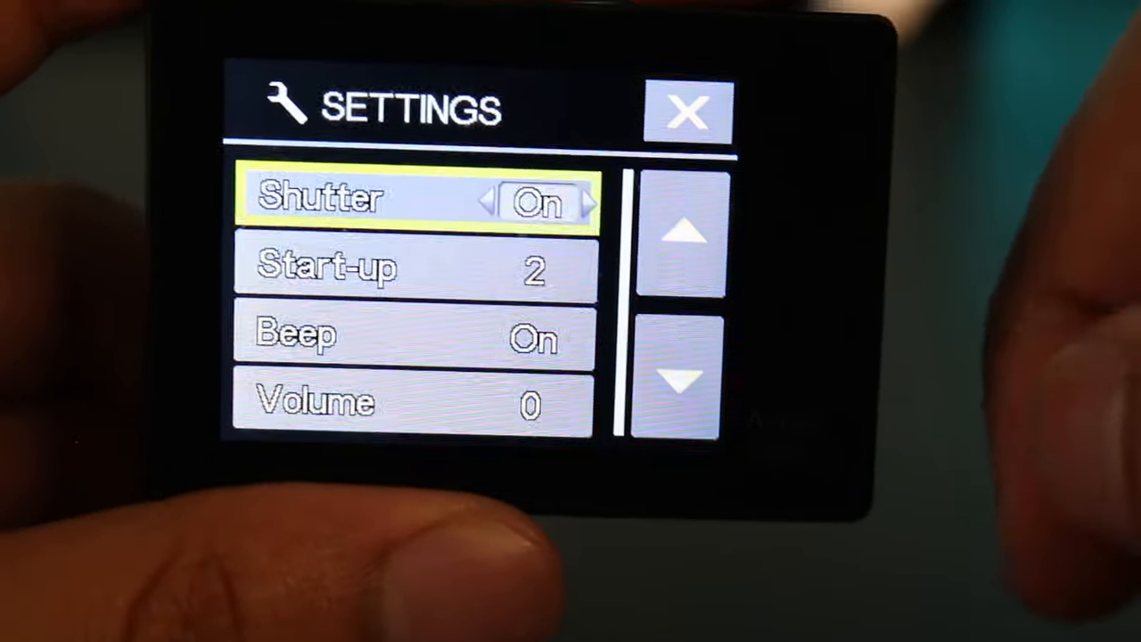
Scroll to the last settings page and highlight Version, just after Reset.
left_click(679, 375)
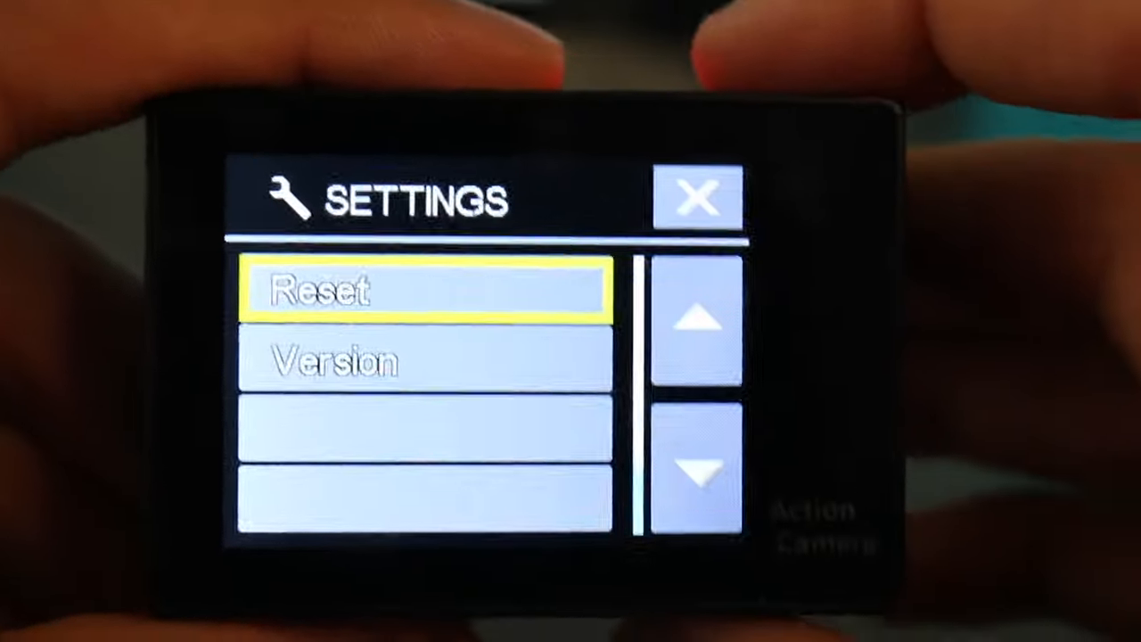
left_click(700, 472)
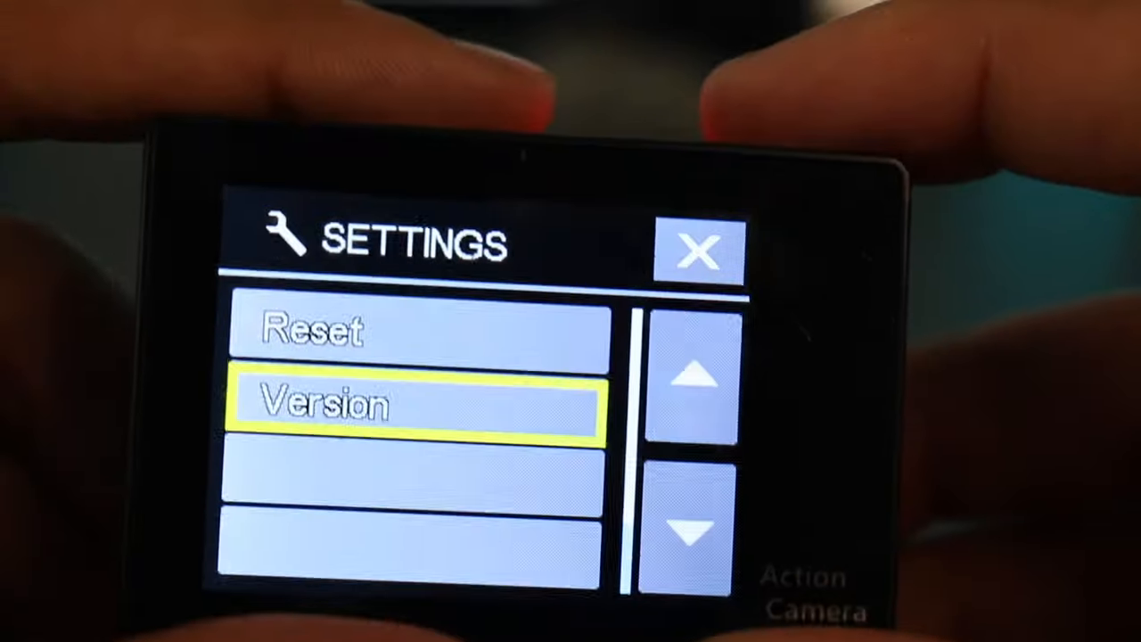